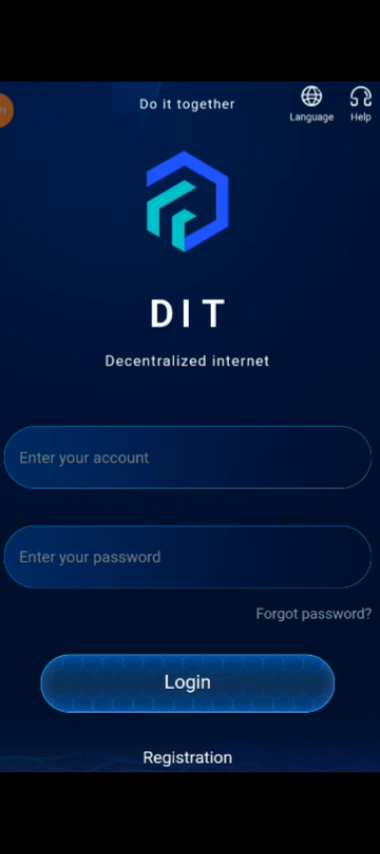
{"action": "scroll", "scroll_direction": "up", "scroll_amount": 3}
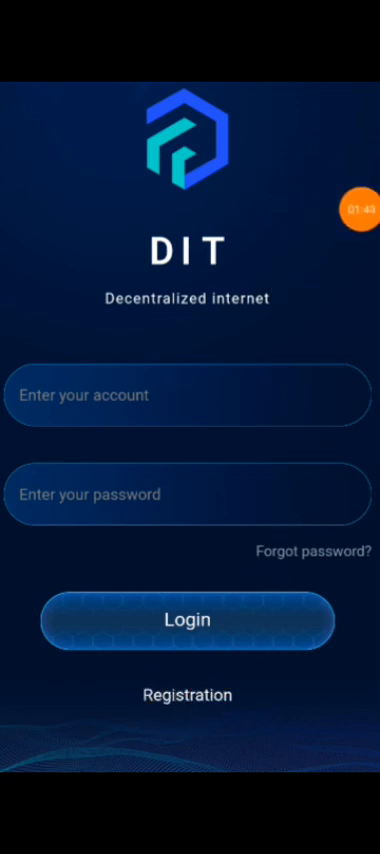
{"action": "left_click", "coordinate": [187, 694]}
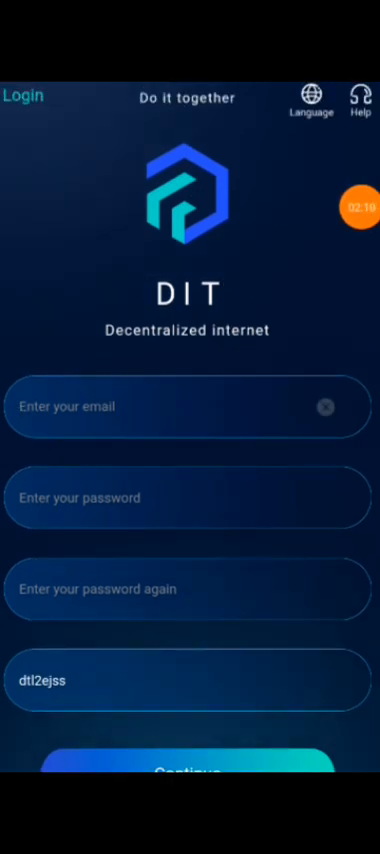
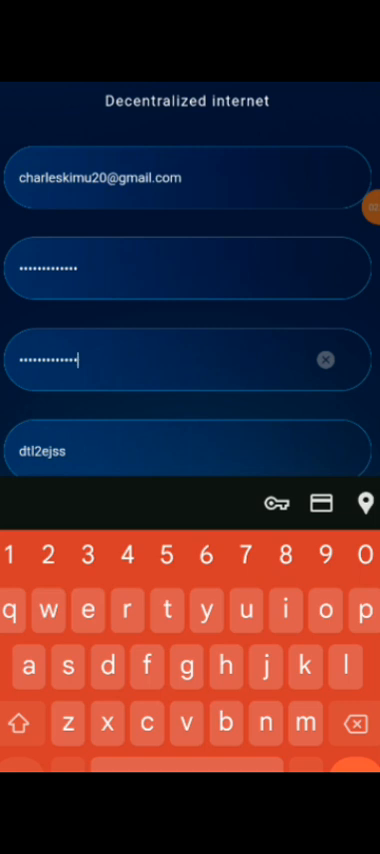
{"action": "scroll", "scroll_direction": "up", "scroll_amount": 3}
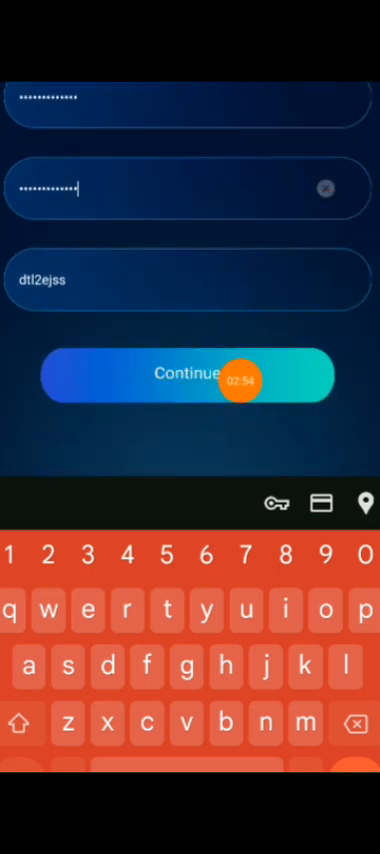
{"action": "left_click", "coordinate": [185, 280]}
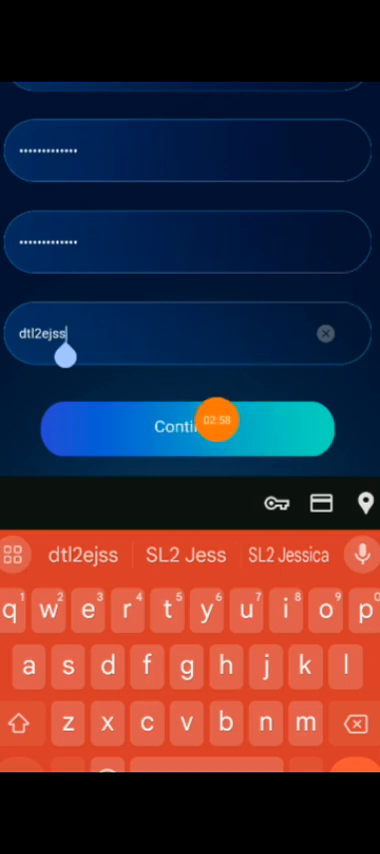
Continue past the filled sign-up form to the Register page's nickname field.
{"action": "left_click", "coordinate": [188, 426]}
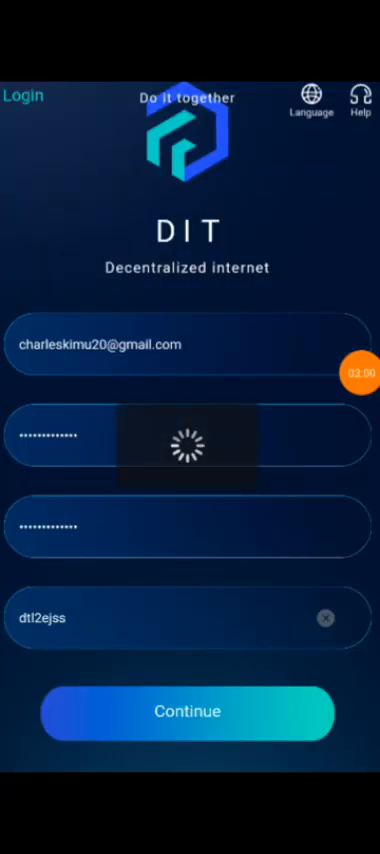
{"action": "left_click", "coordinate": [187, 712]}
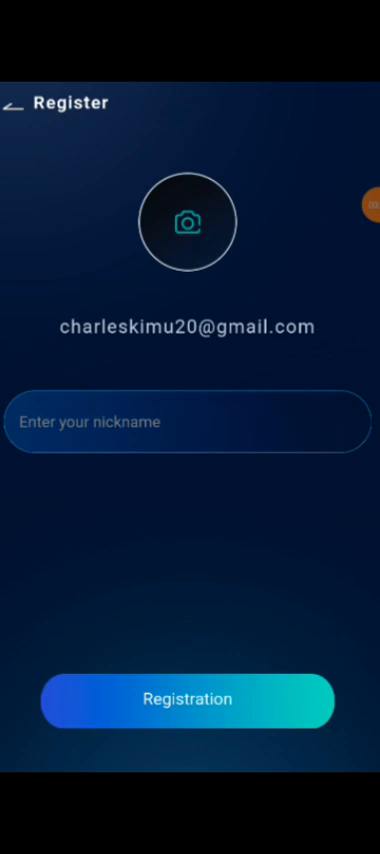
Enter the nickname Kimu10 and submit Registration to open the captcha puzzle.
{"action": "left_click", "coordinate": [188, 421]}
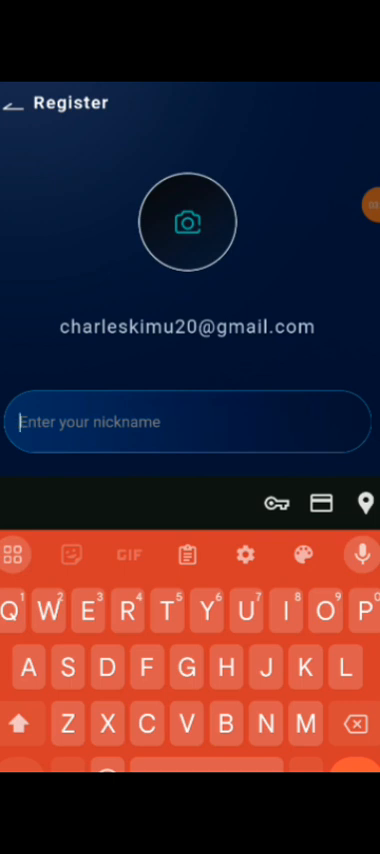
{"action": "type", "text": "Kimu"}
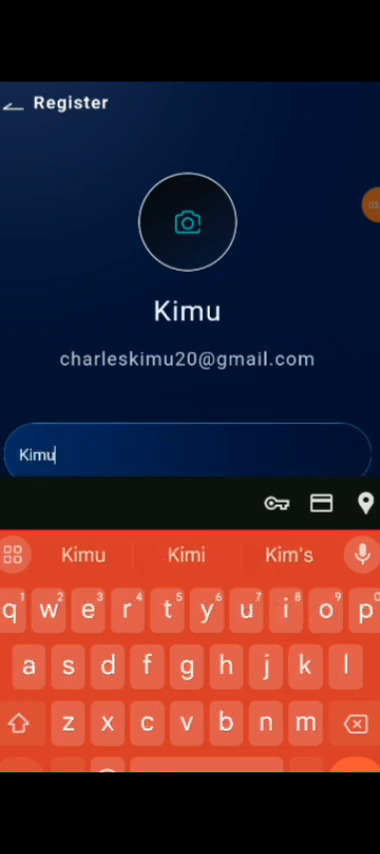
{"action": "type", "text": "10"}
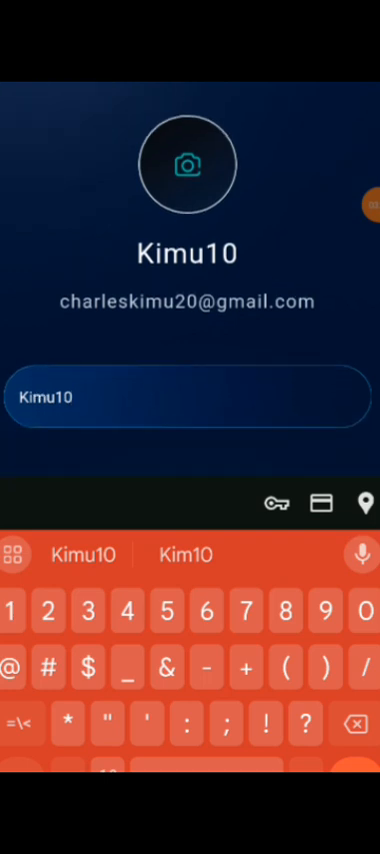
{"action": "scroll", "scroll_direction": "up", "scroll_amount": 3}
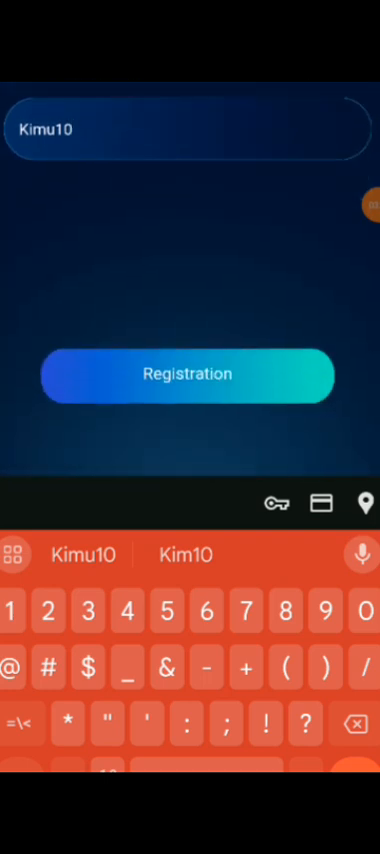
{"action": "left_click", "coordinate": [366, 201]}
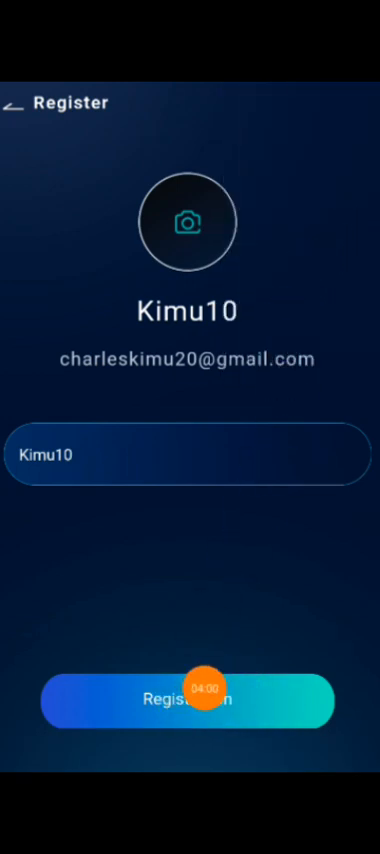
{"action": "left_click", "coordinate": [189, 700]}
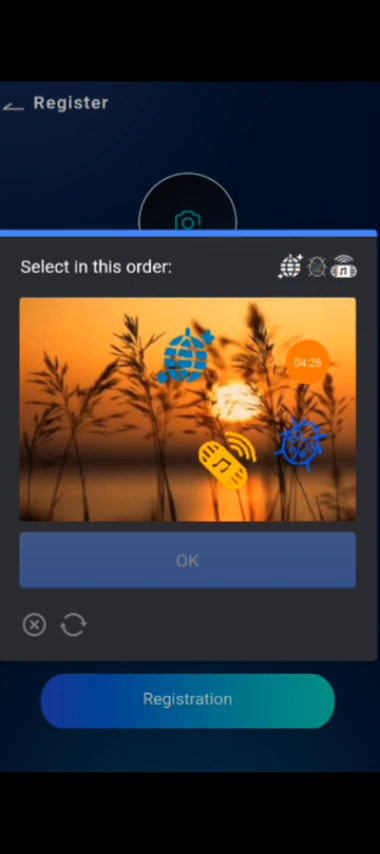
Pick the globe, bug and music icons in the shown order and confirm with OK.
{"action": "left_click", "coordinate": [190, 353]}
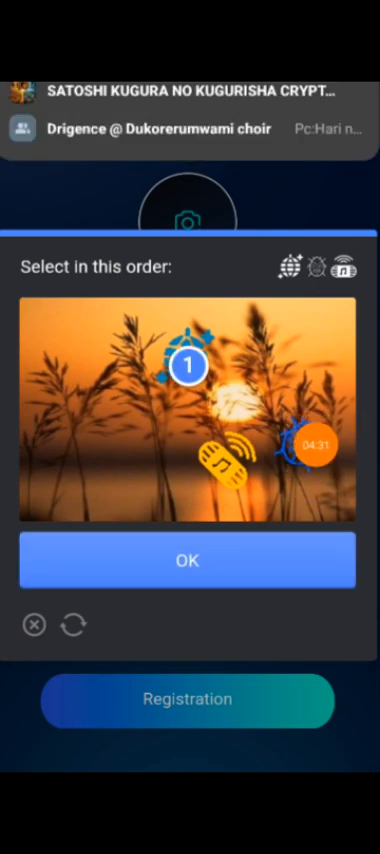
{"action": "left_click", "coordinate": [305, 457]}
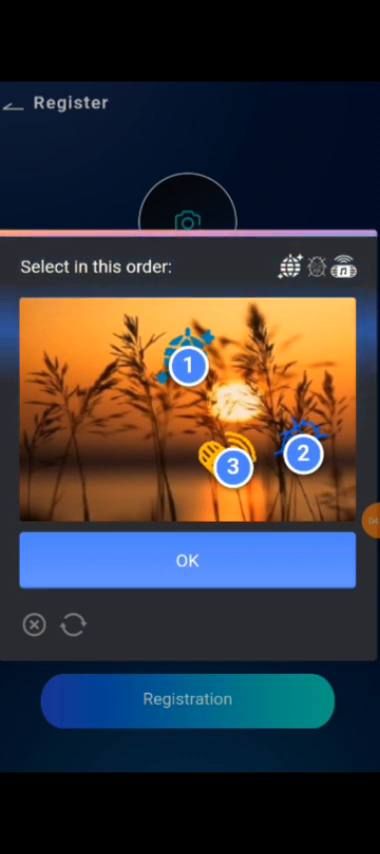
{"action": "left_click", "coordinate": [187, 559]}
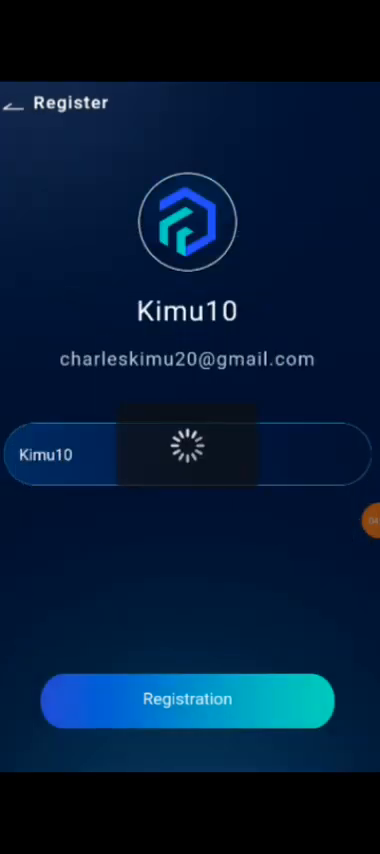
Complete registration and return to the login screen with the new email account listed.
{"action": "left_click", "coordinate": [187, 700]}
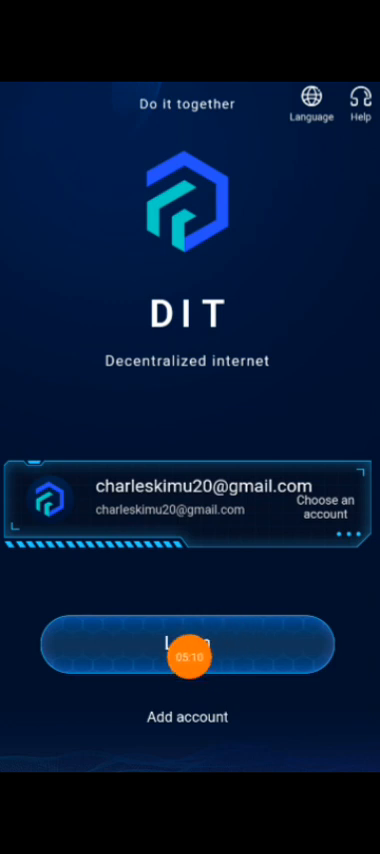
Log in to reach the Kimu10 home dashboard showing a 0.5 DIT balance.
{"action": "left_click", "coordinate": [188, 644]}
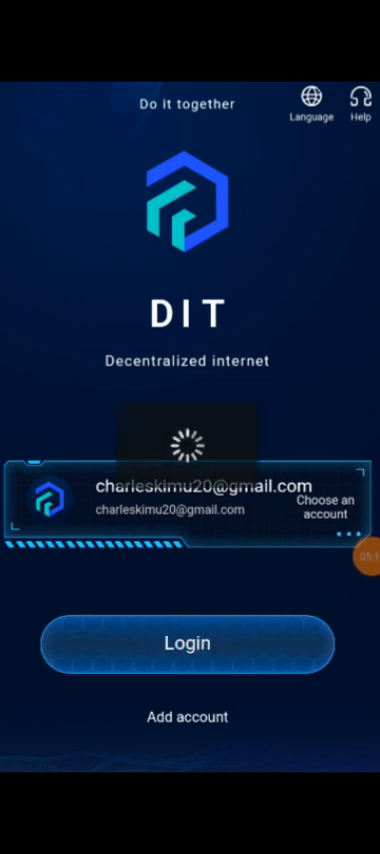
{"action": "left_click", "coordinate": [187, 643]}
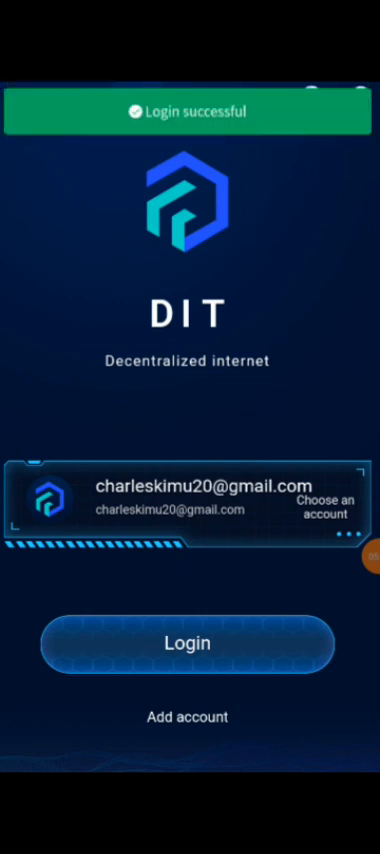
{"action": "left_click", "coordinate": [188, 644]}
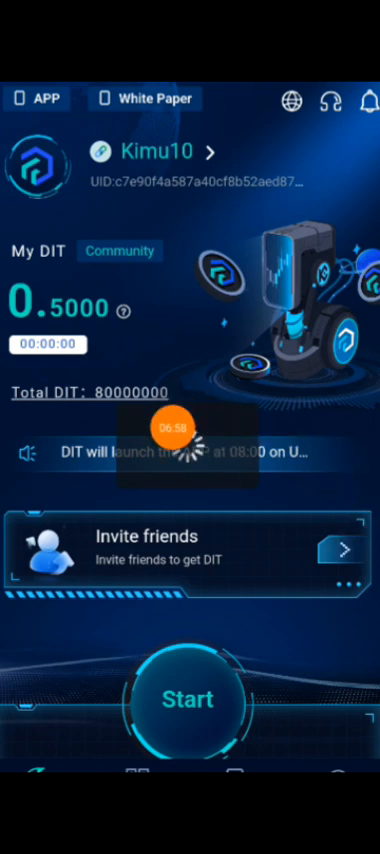
Start mining so the 24-hour countdown runs, then scroll to check the power cards.
{"action": "left_click", "coordinate": [189, 699]}
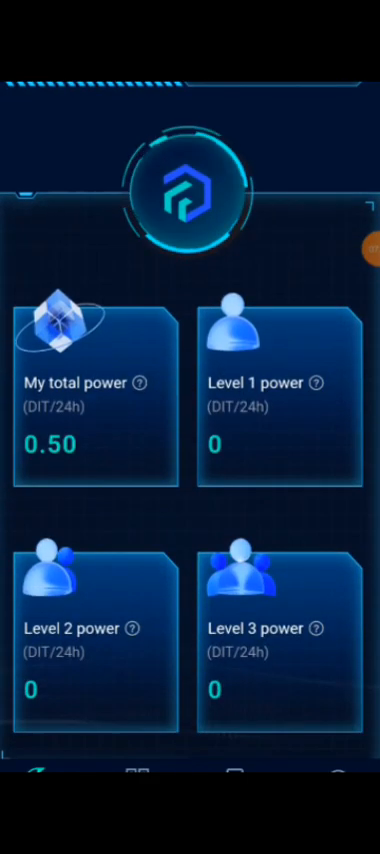
{"action": "scroll", "scroll_direction": "down", "scroll_amount": 3}
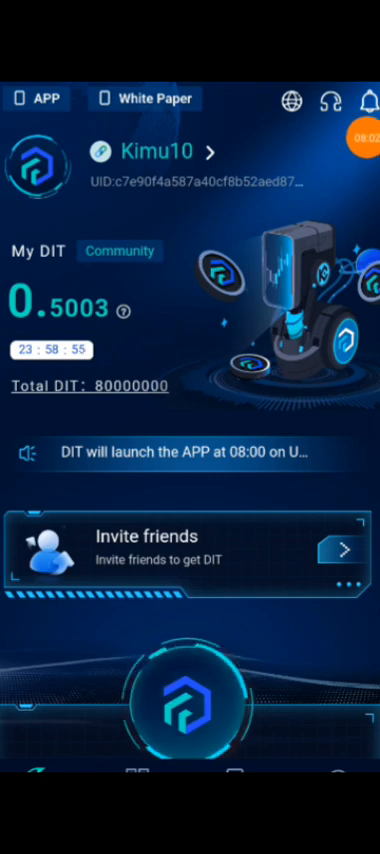
Open the DIT APP website landing page showing the Android App and IOS App buttons.
{"action": "left_click", "coordinate": [38, 98]}
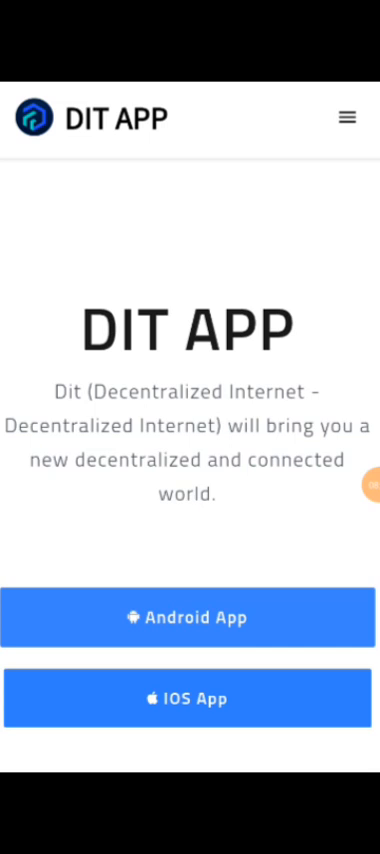
{"action": "left_click", "coordinate": [189, 617]}
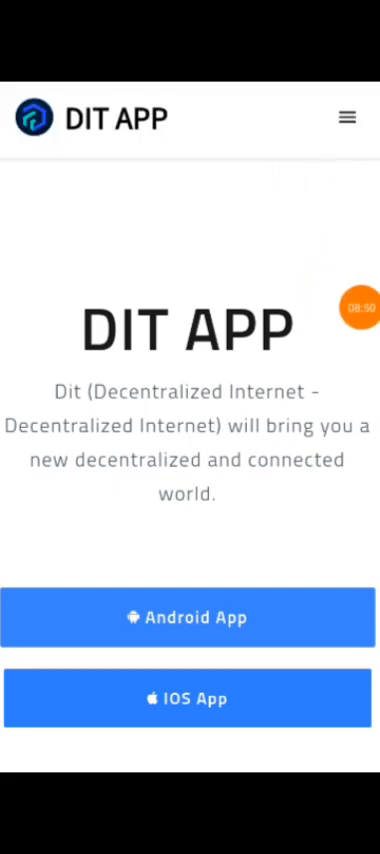
{"action": "left_click", "coordinate": [189, 617]}
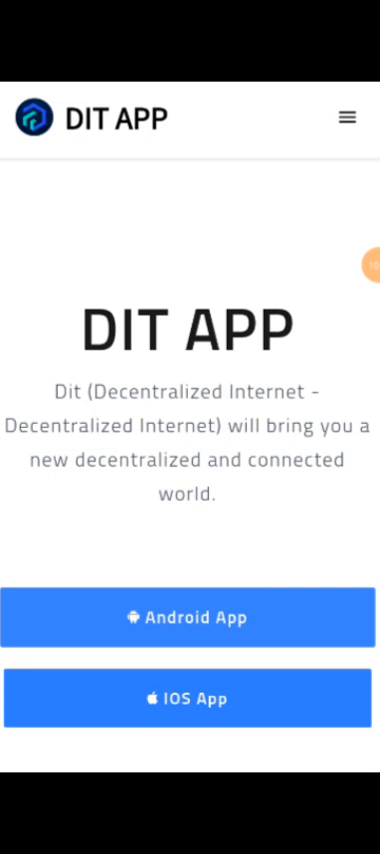
{"action": "left_click", "coordinate": [373, 263]}
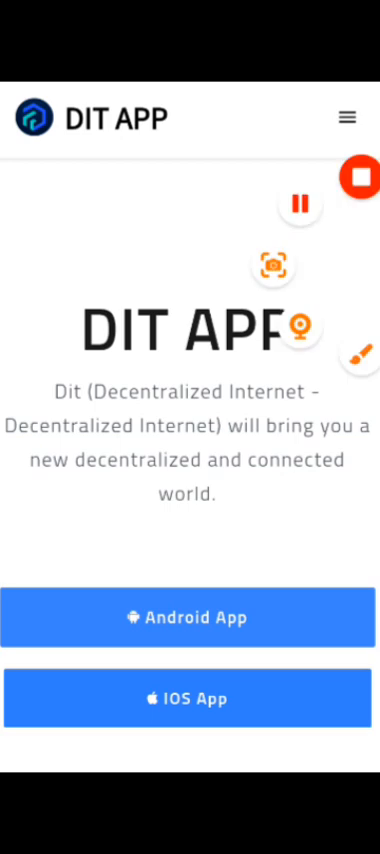